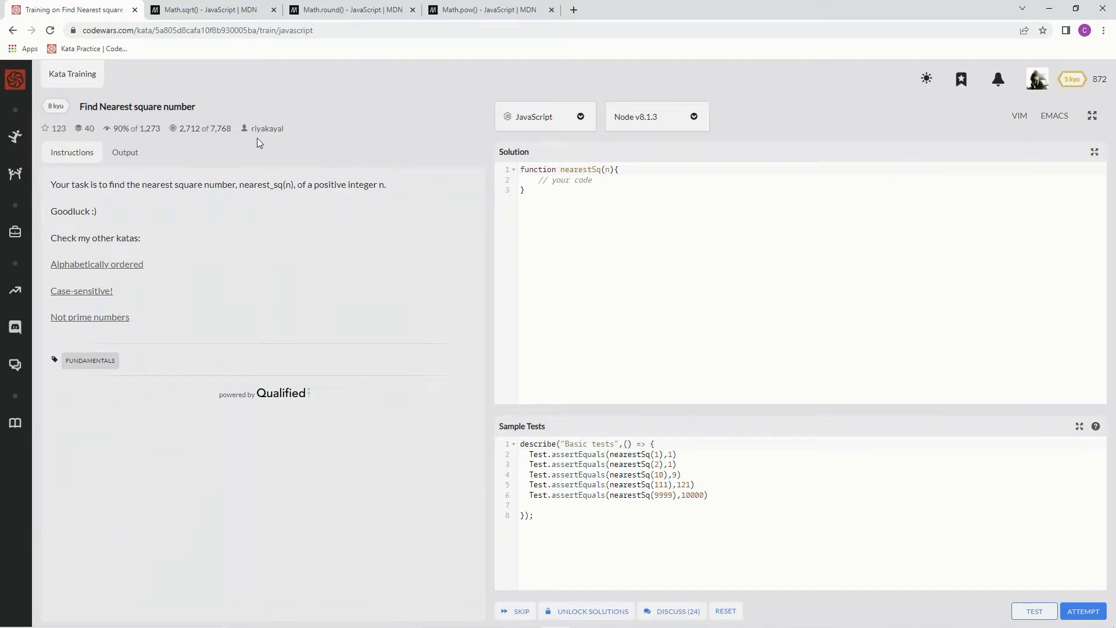
{"action": "mouse_move", "coordinate": [119, 142]}
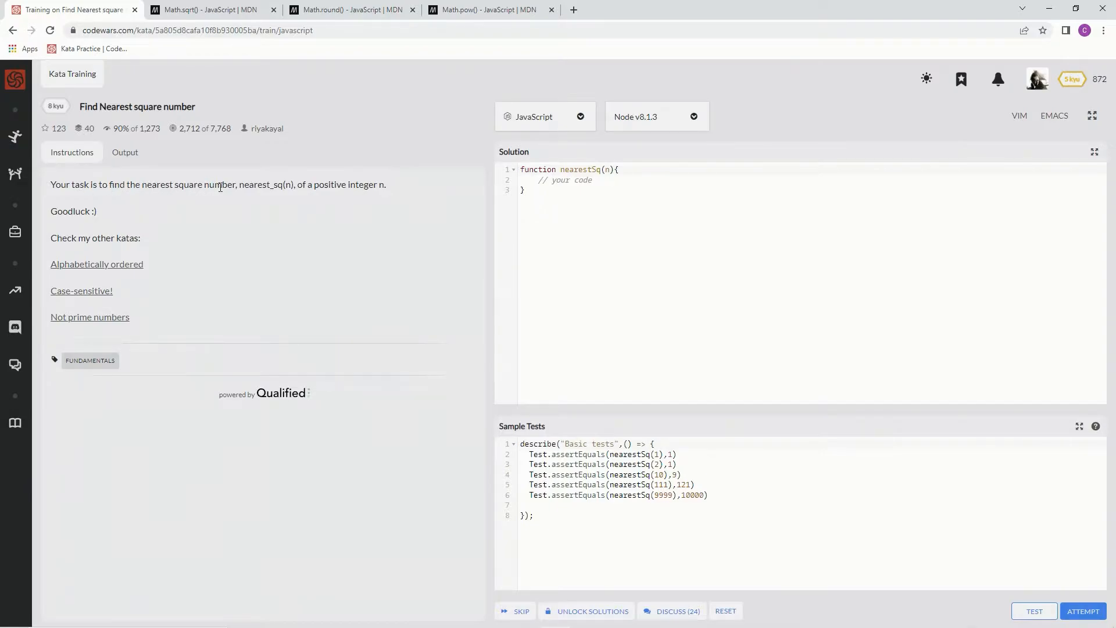
{"action": "mouse_move", "coordinate": [319, 186]}
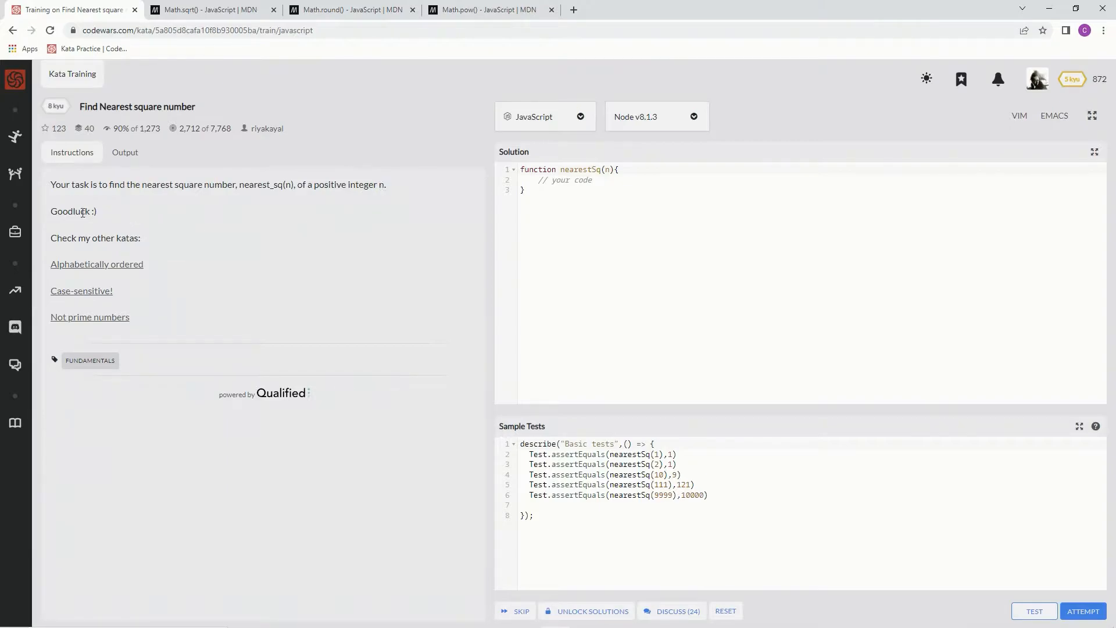
{"action": "mouse_move", "coordinate": [597, 223]}
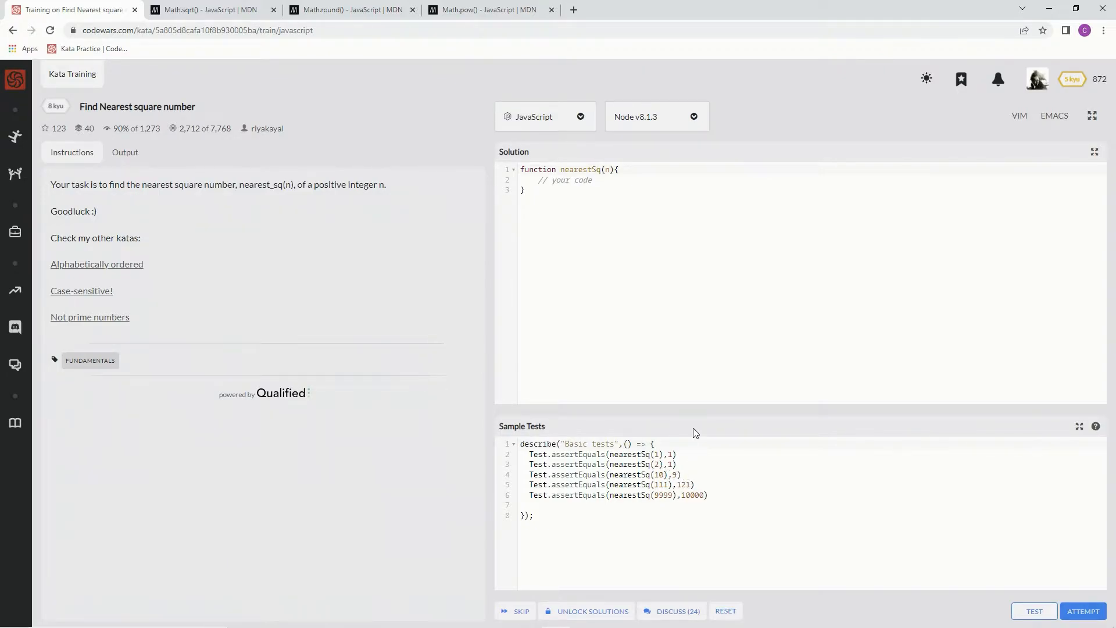
{"action": "mouse_move", "coordinate": [642, 248]}
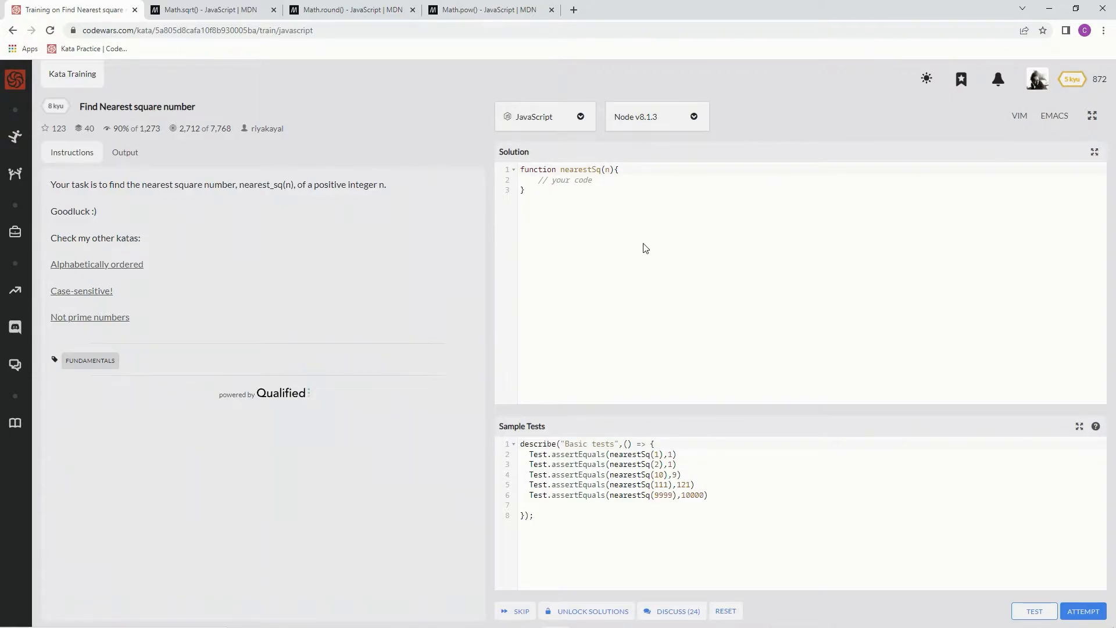
{"action": "mouse_move", "coordinate": [710, 303]}
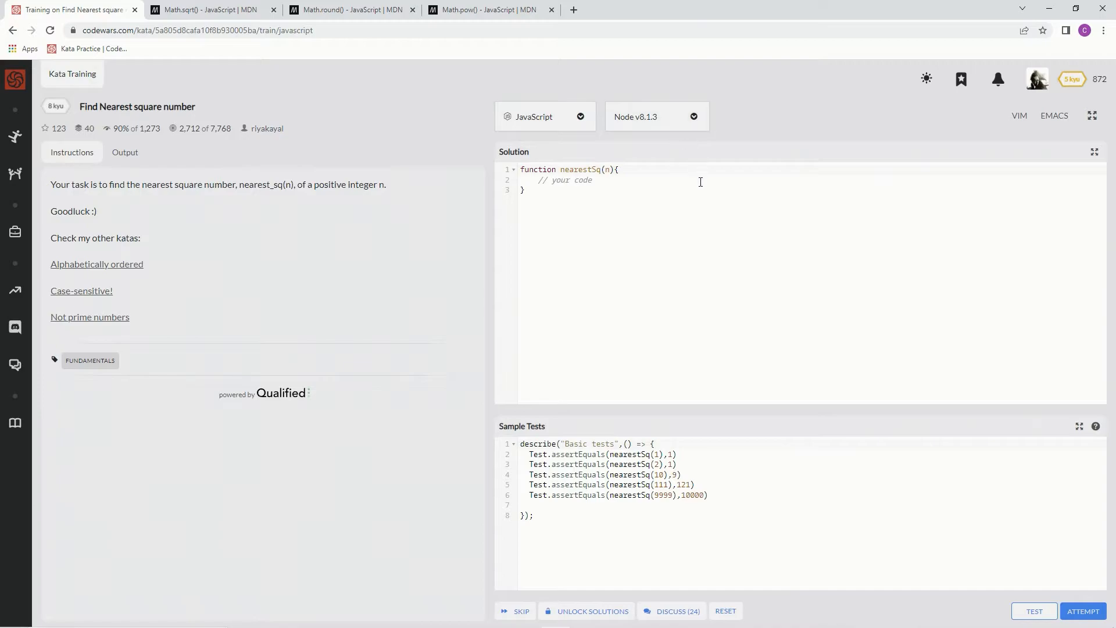
{"action": "mouse_move", "coordinate": [611, 192]}
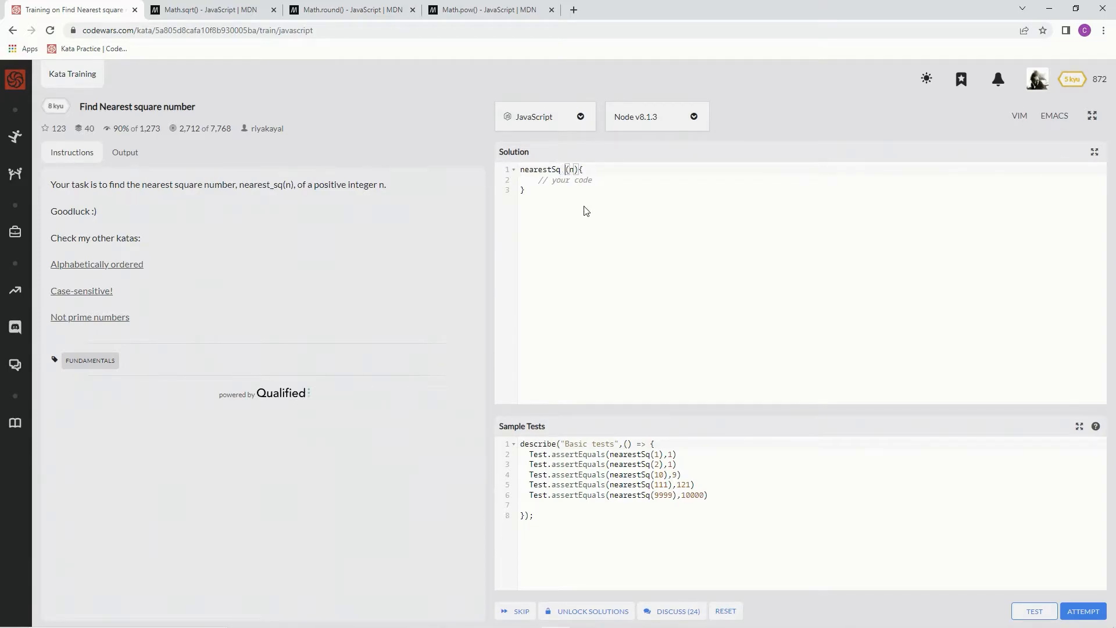
Start the solution as 'nearestSq = n =>' and bring up MDN's Math.sqrt() reference.
{"action": "type", "text": "= n =>"}
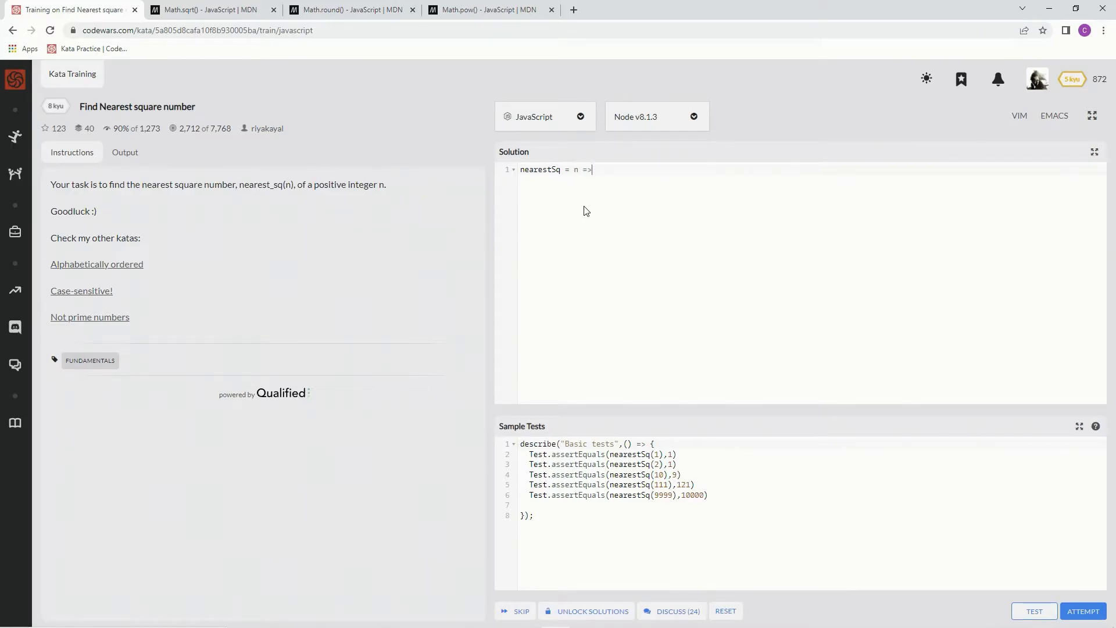
{"action": "left_click", "coordinate": [207, 10]}
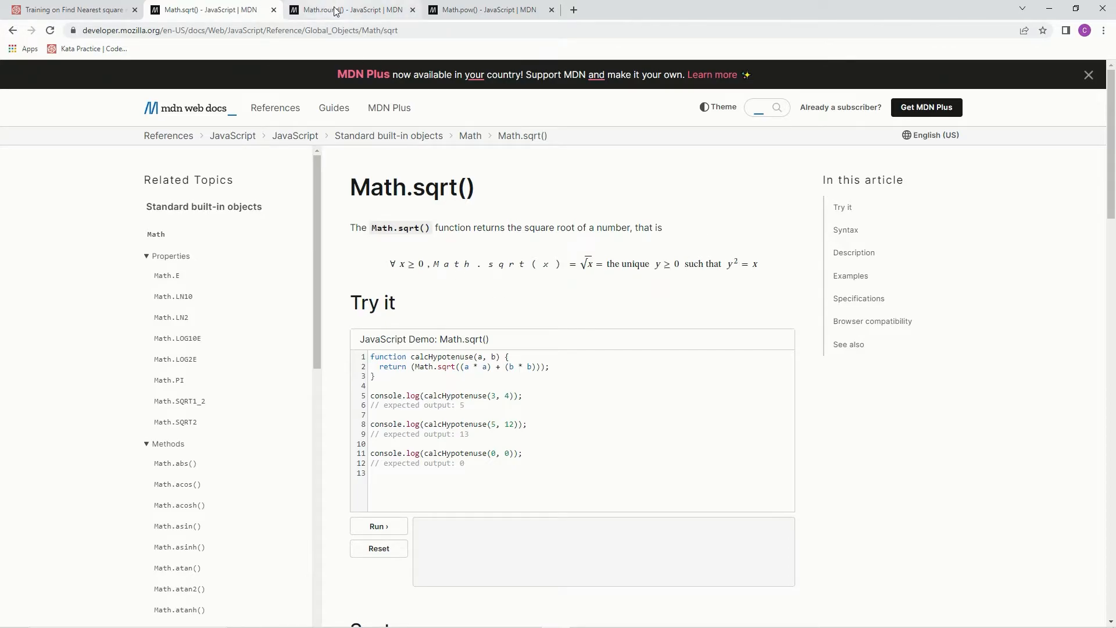
Review MDN's Math.round() and Math.pow() pages, then return to the kata.
{"action": "left_click", "coordinate": [349, 9]}
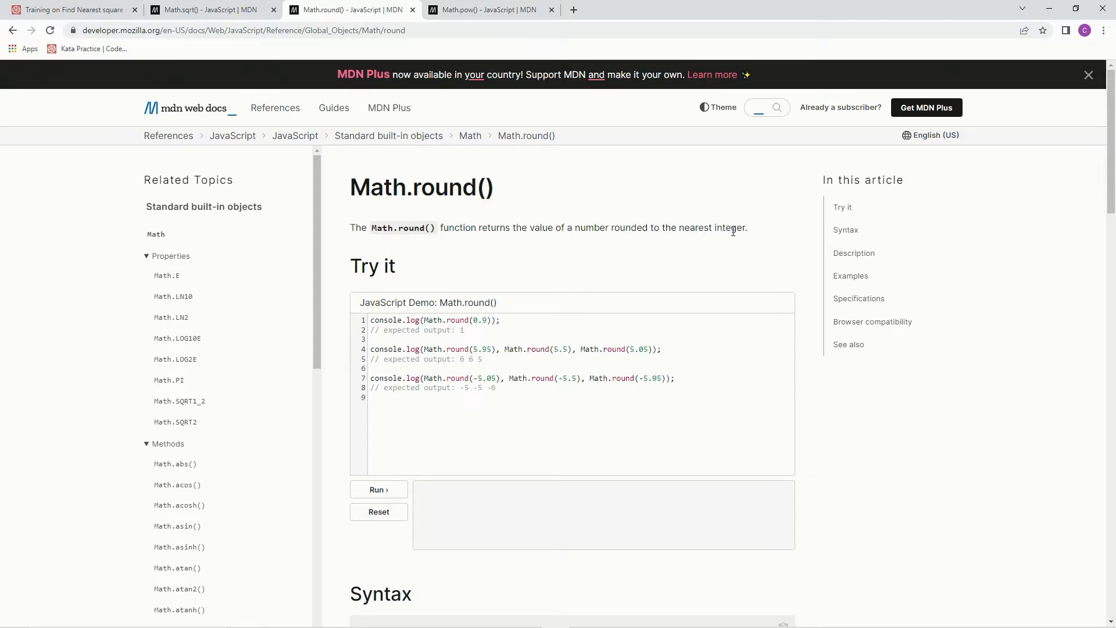
{"action": "left_click", "coordinate": [484, 10]}
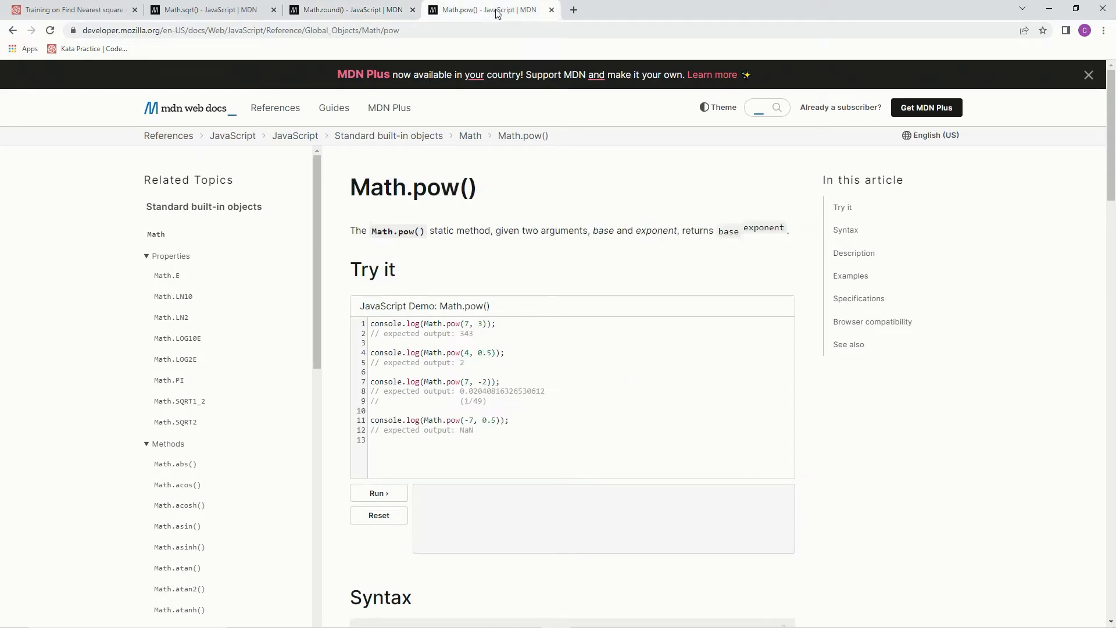
{"action": "mouse_move", "coordinate": [460, 230]}
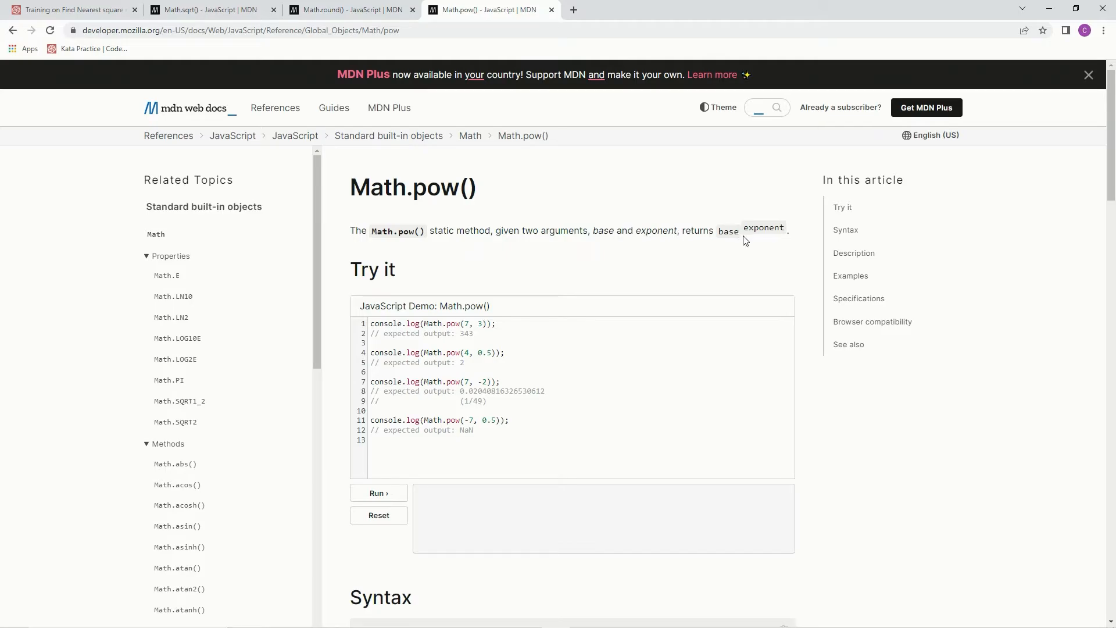
{"action": "left_click", "coordinate": [70, 9]}
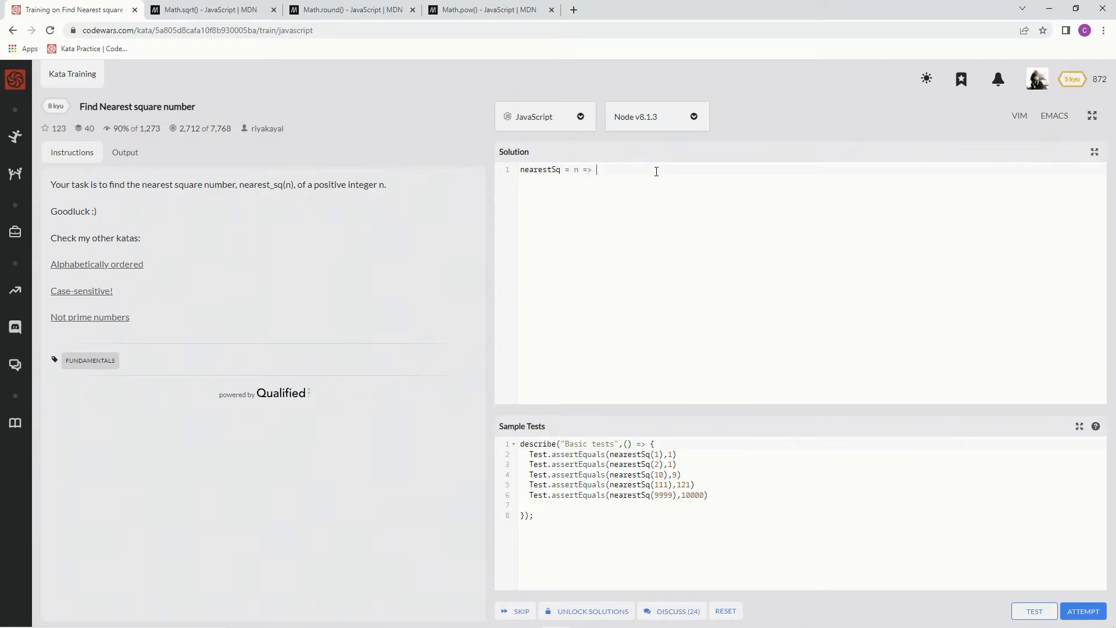
Write Math.sqrt(n), wrap it in Math.round( ) and Math.pow( ), then recheck Math.pow().
{"action": "type", "text": "Math.sqr"}
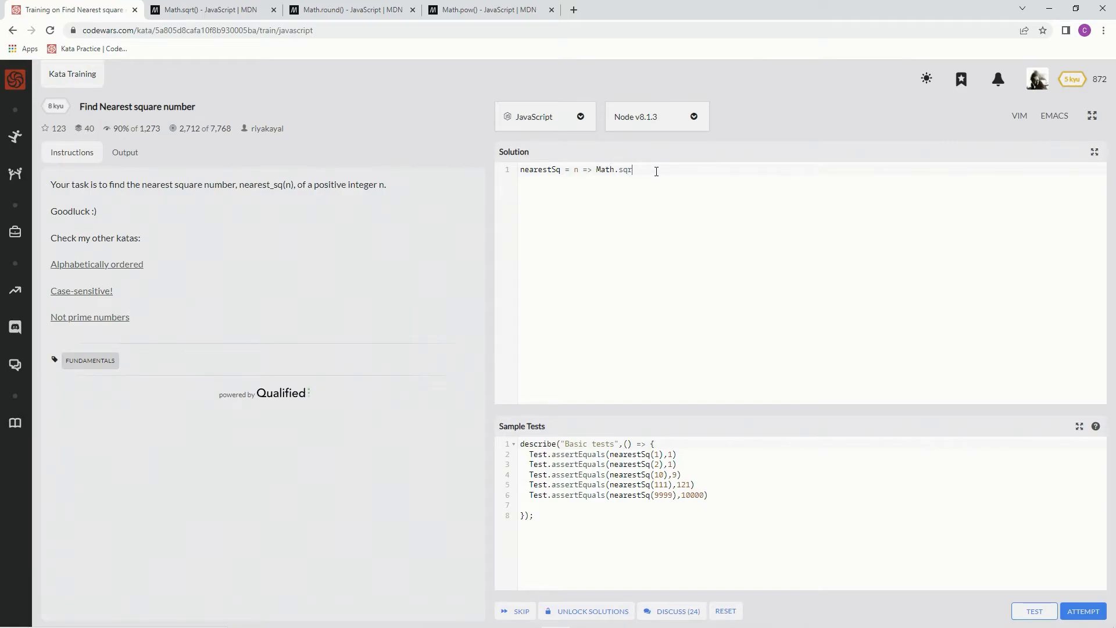
{"action": "type", "text": "()"}
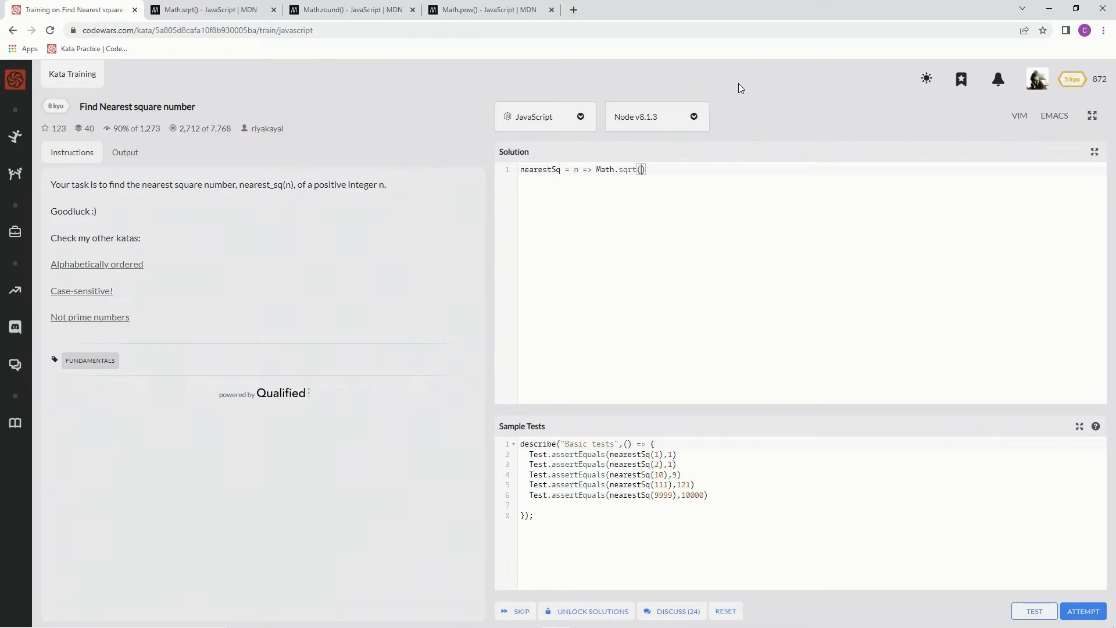
{"action": "type", "text": "n"}
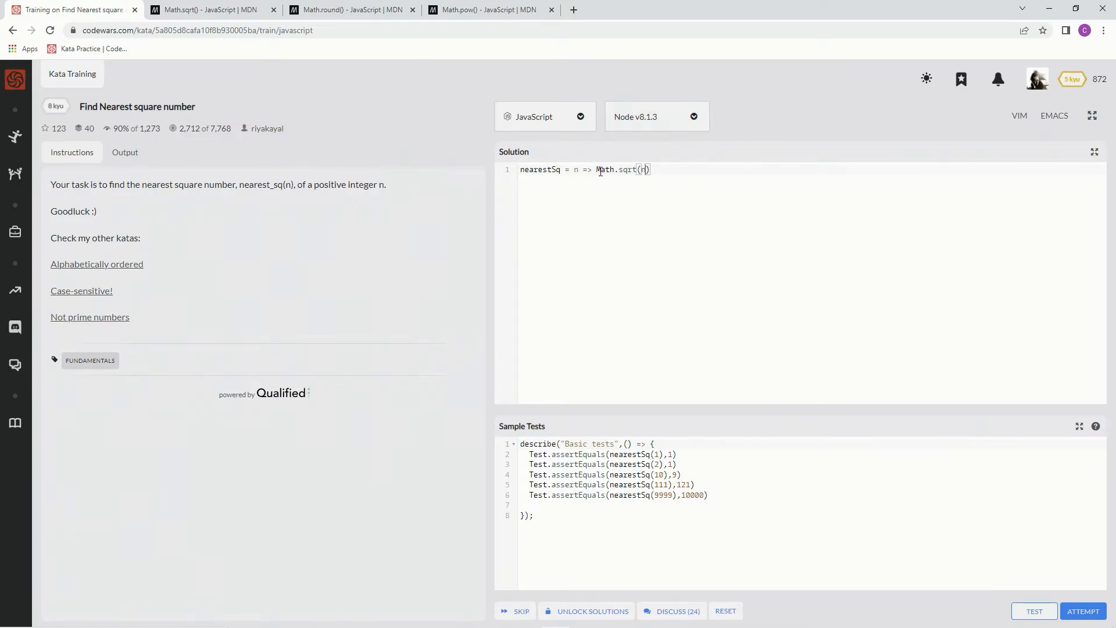
{"action": "left_click_drag", "start_coordinate": [597, 170], "coordinate": [649, 170]}
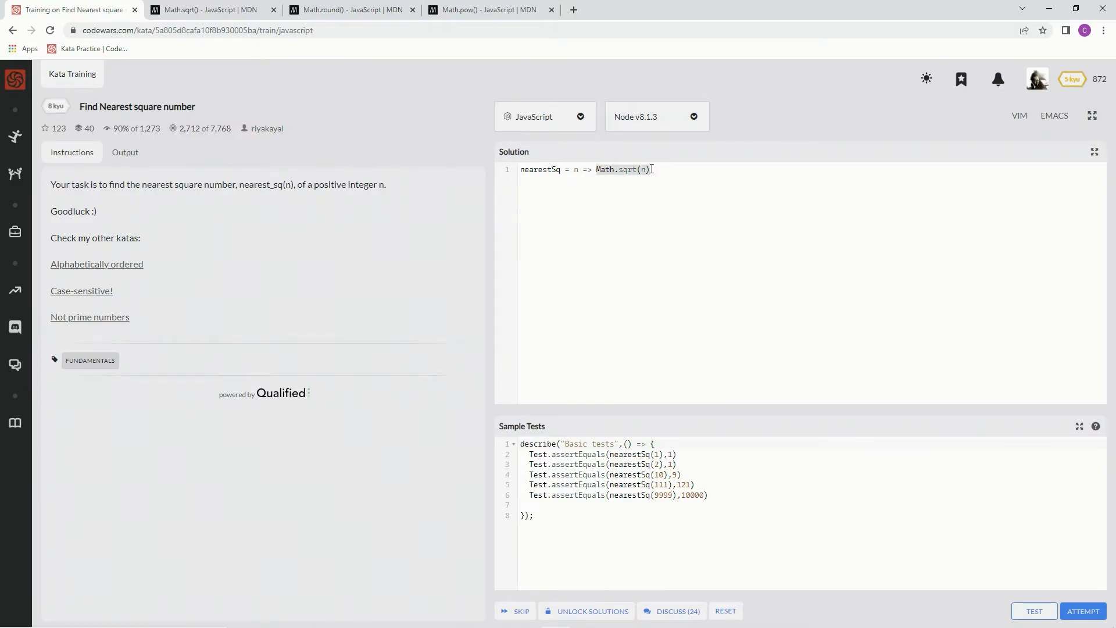
{"action": "type", "text": "("}
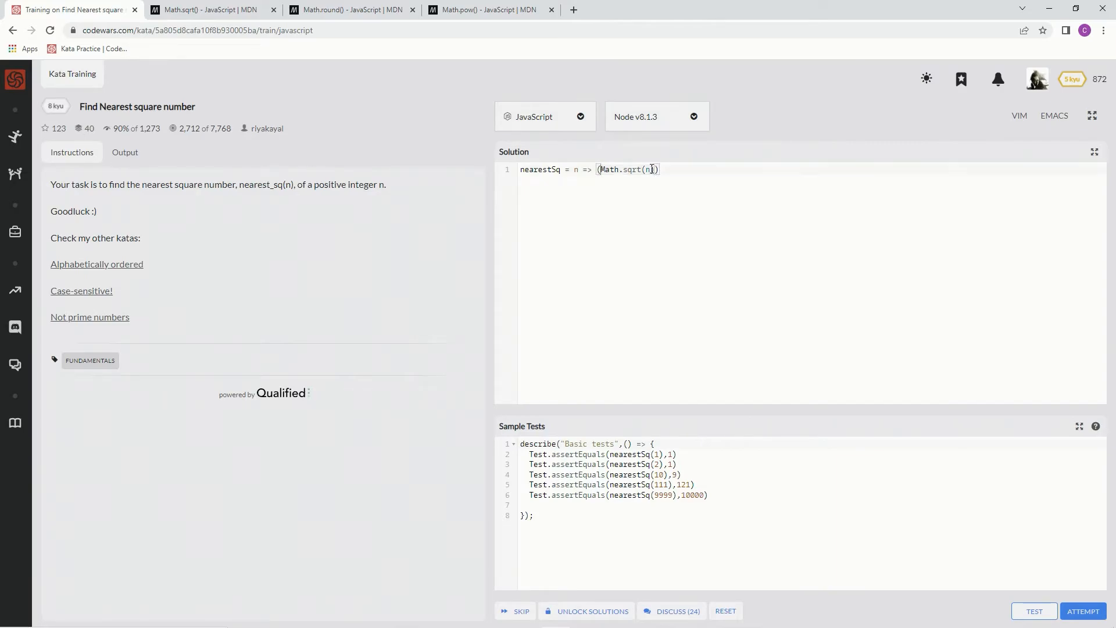
{"action": "type", "text": "Math."}
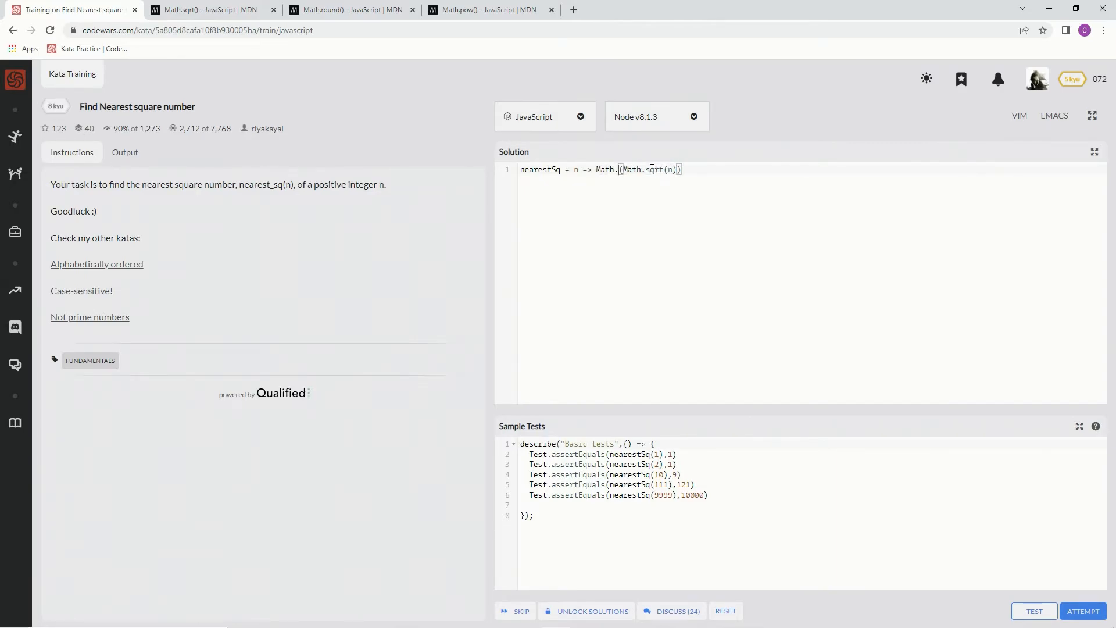
{"action": "type", "text": "round"}
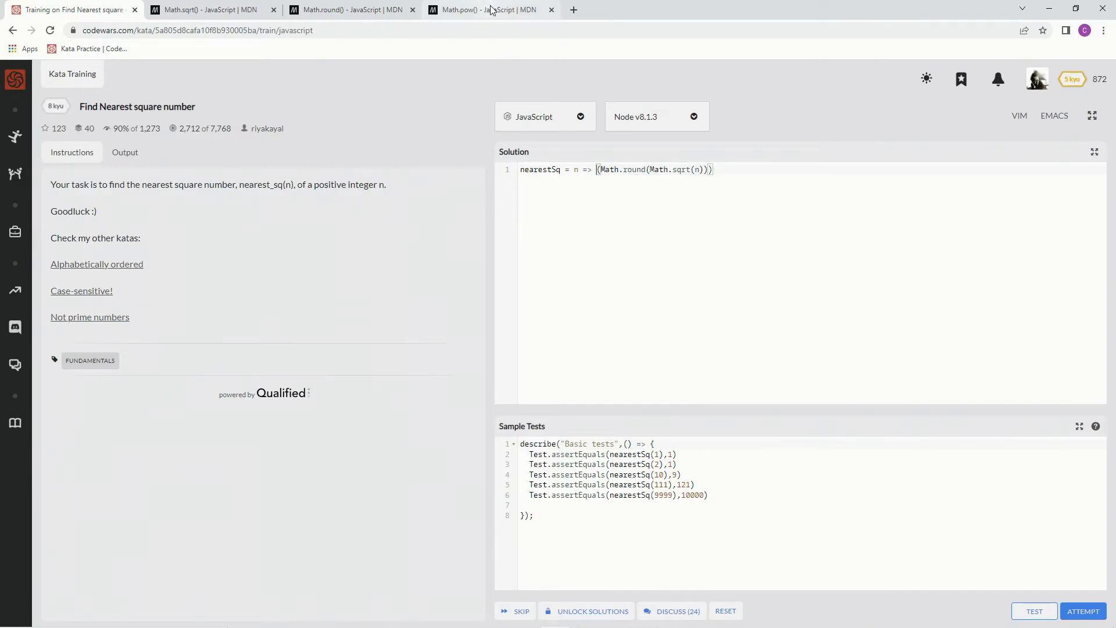
{"action": "type", "text": "Math.pow"}
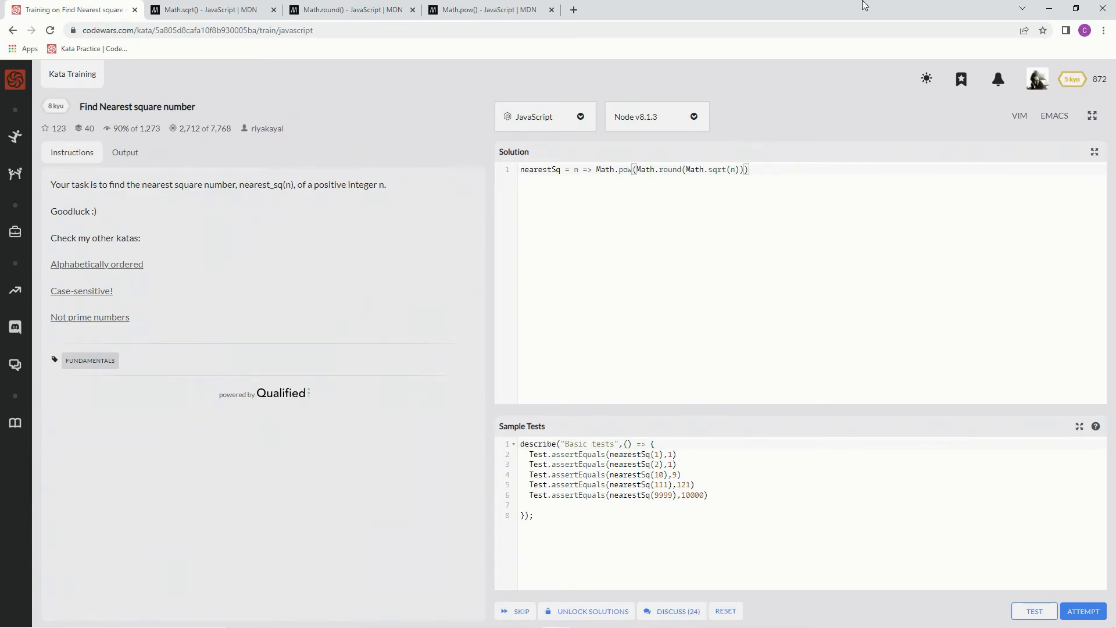
{"action": "left_click", "coordinate": [489, 9]}
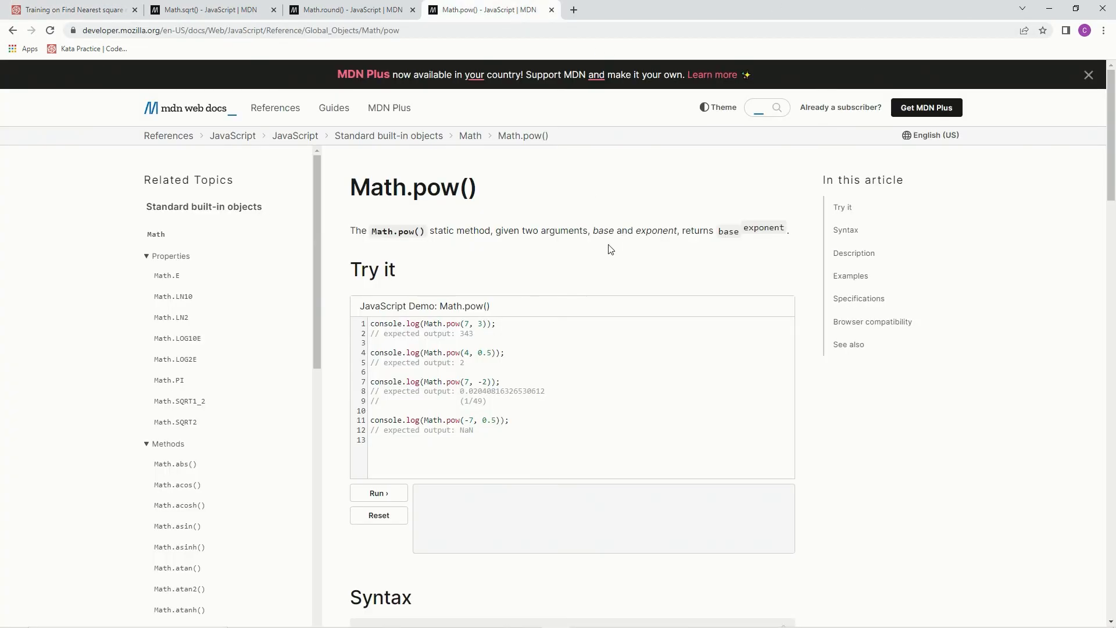
Read the Math.pow(base, exponent) syntax and return to the kata.
{"action": "scroll", "scroll_direction": "down", "scroll_amount": 3}
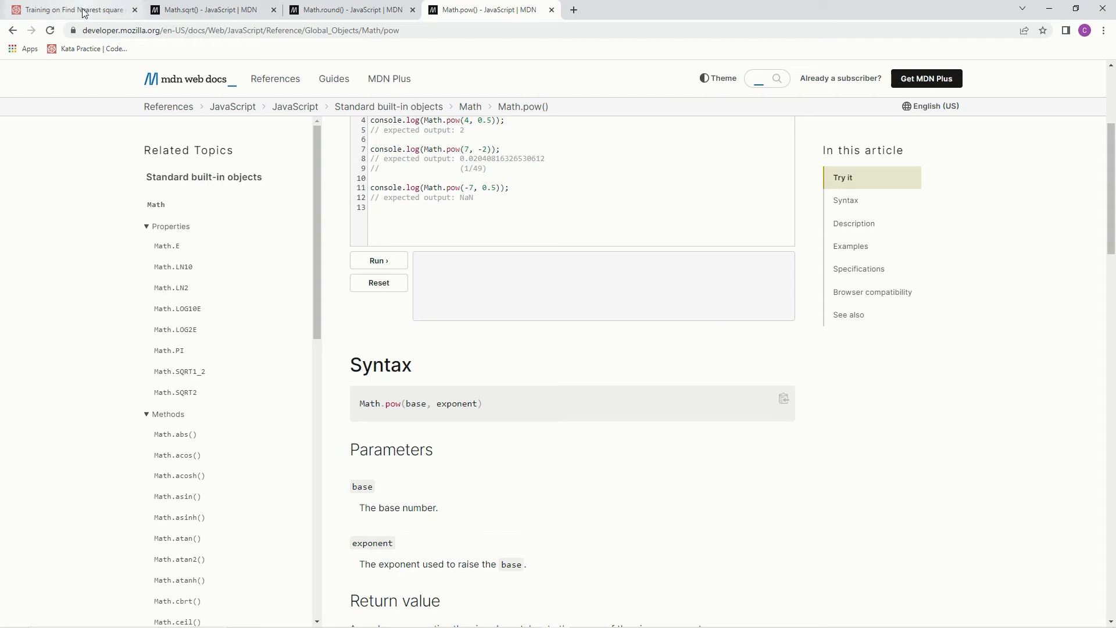
{"action": "left_click", "coordinate": [71, 9]}
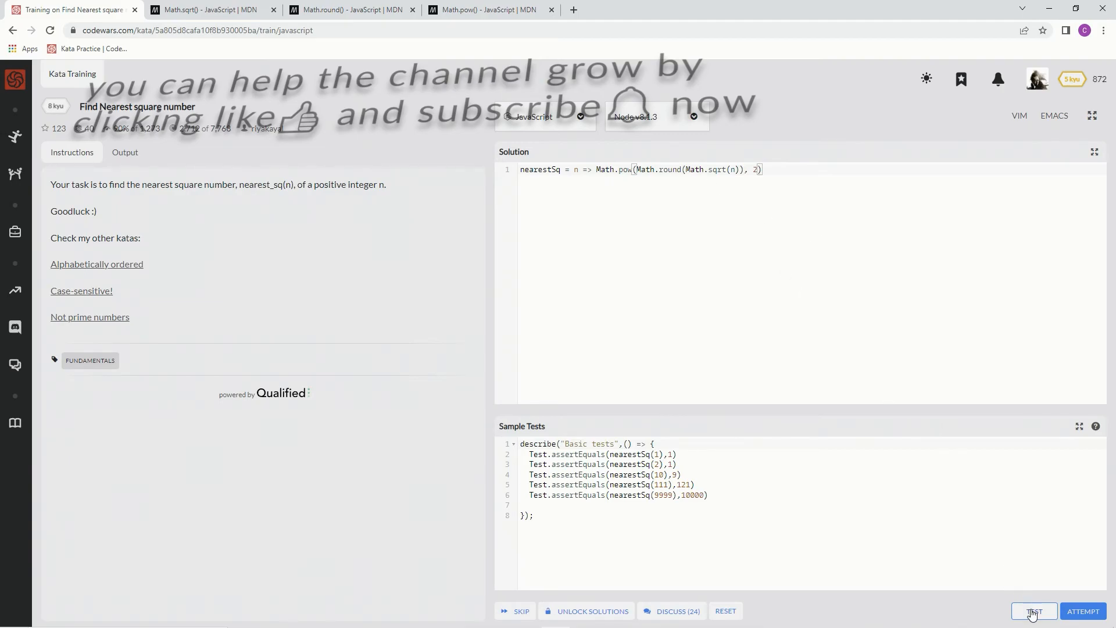
Run the sample tests, attempt the full suite, and submit the passing solution.
{"action": "left_click", "coordinate": [1034, 611]}
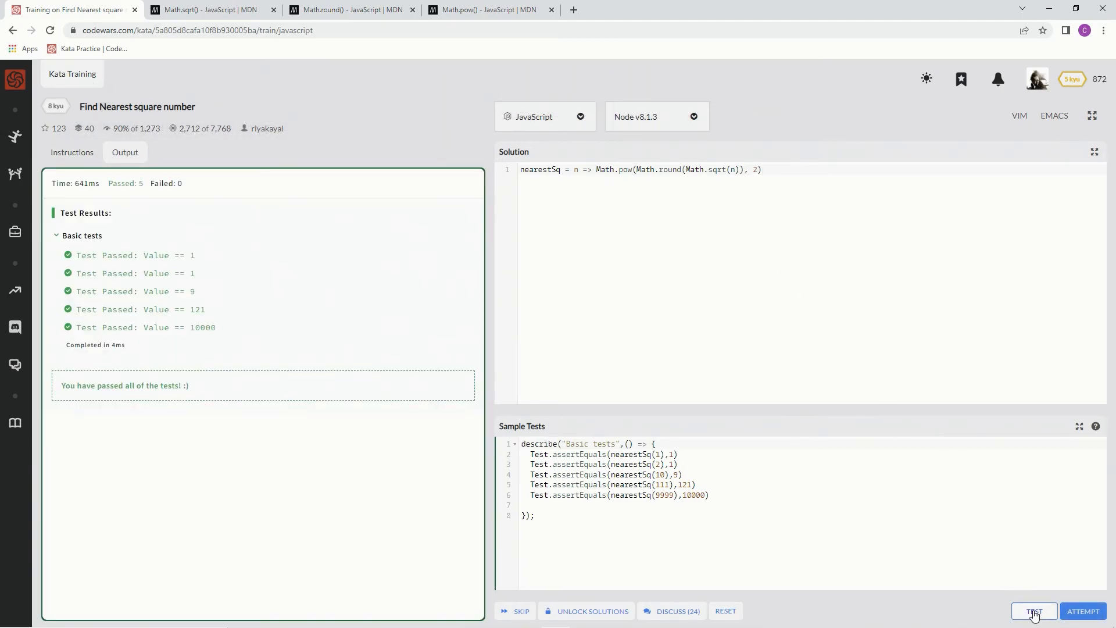
{"action": "left_click", "coordinate": [1082, 610]}
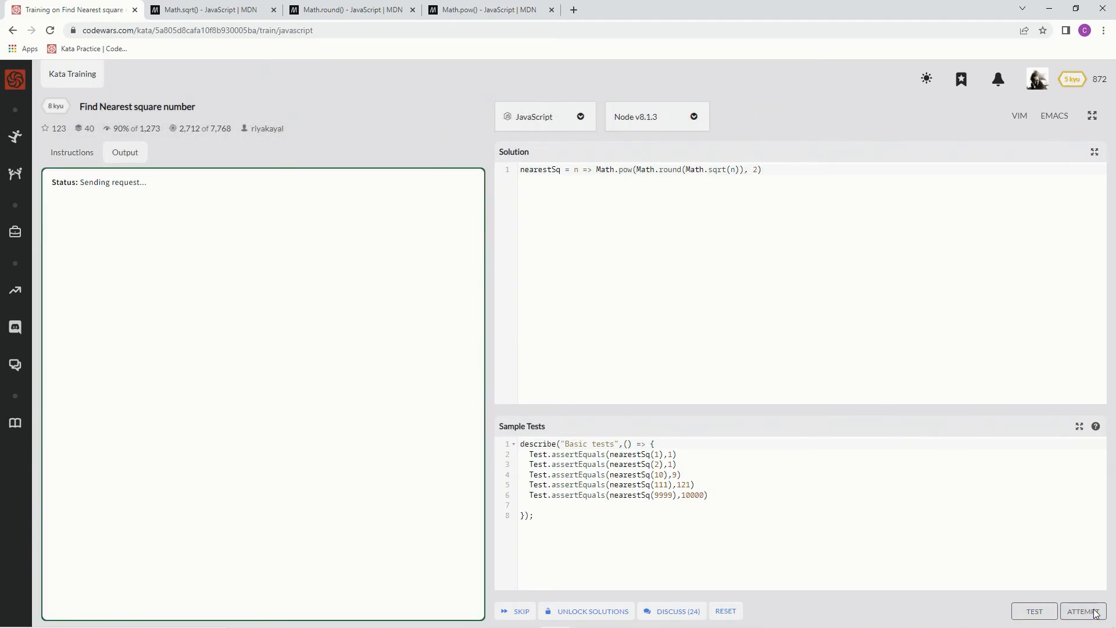
{"action": "left_click", "coordinate": [1083, 610]}
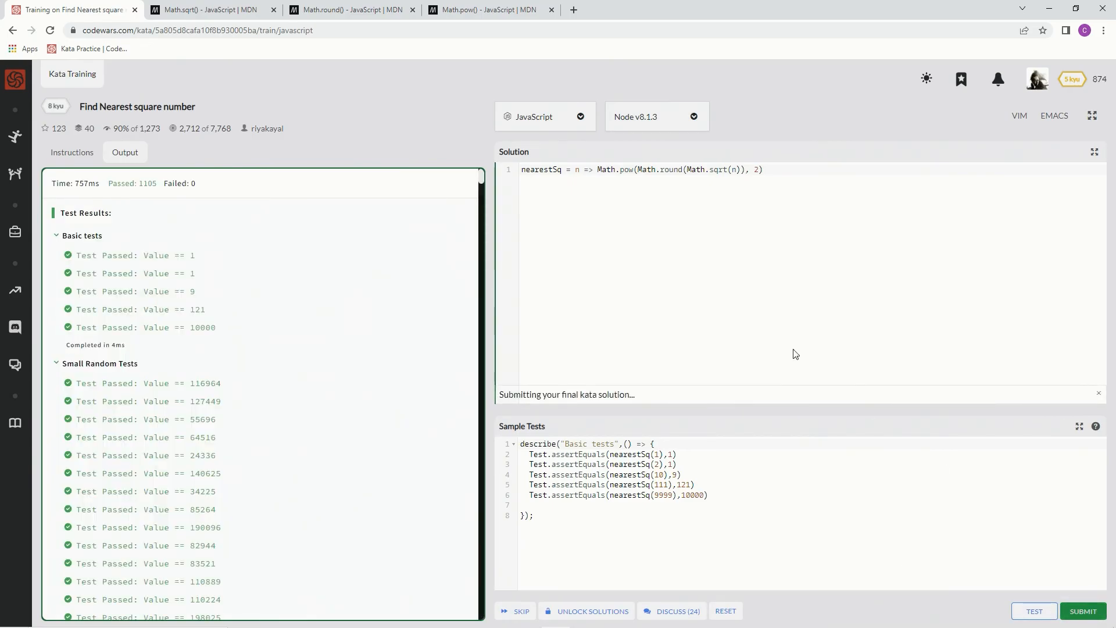
{"action": "left_click", "coordinate": [1082, 610]}
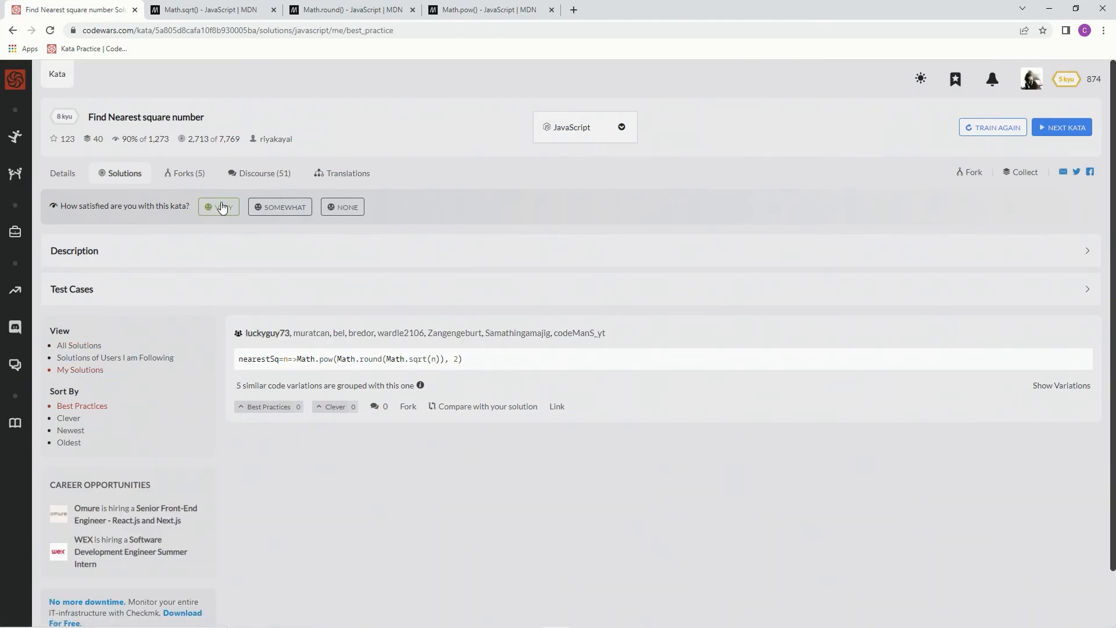
Rate the kata 'very' satisfying and vote the solution Best Practices.
{"action": "left_click", "coordinate": [223, 207]}
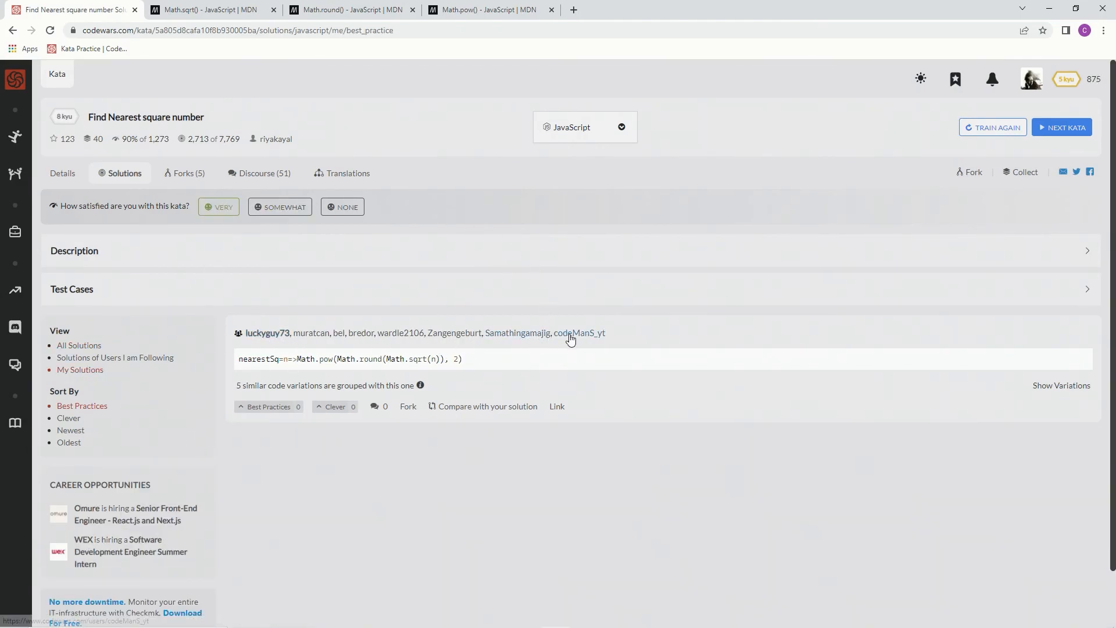
{"action": "left_click", "coordinate": [269, 407]}
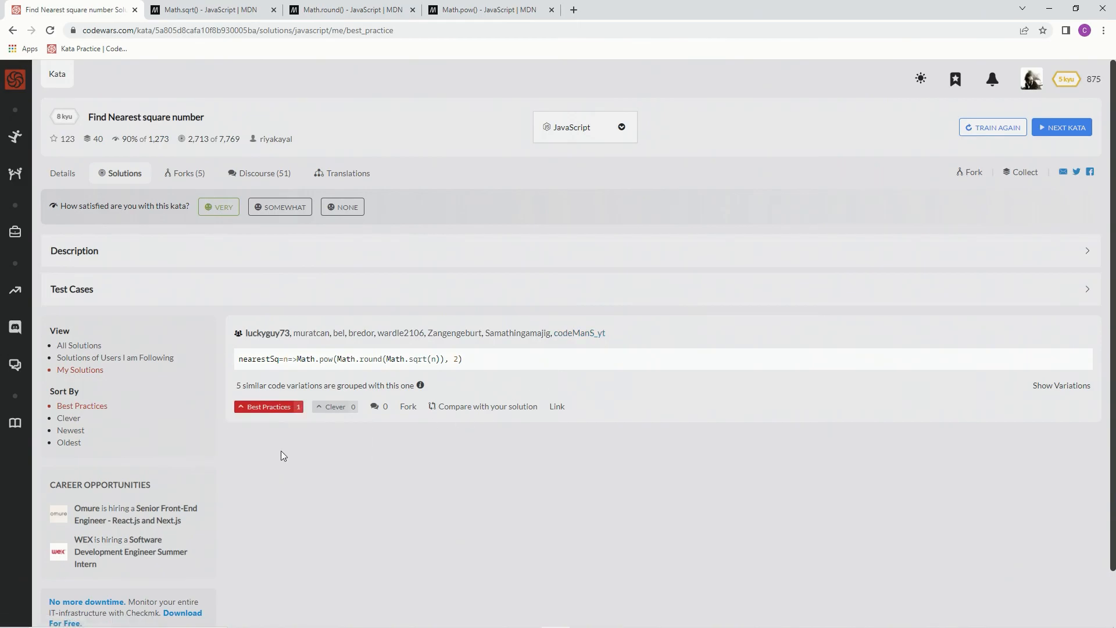